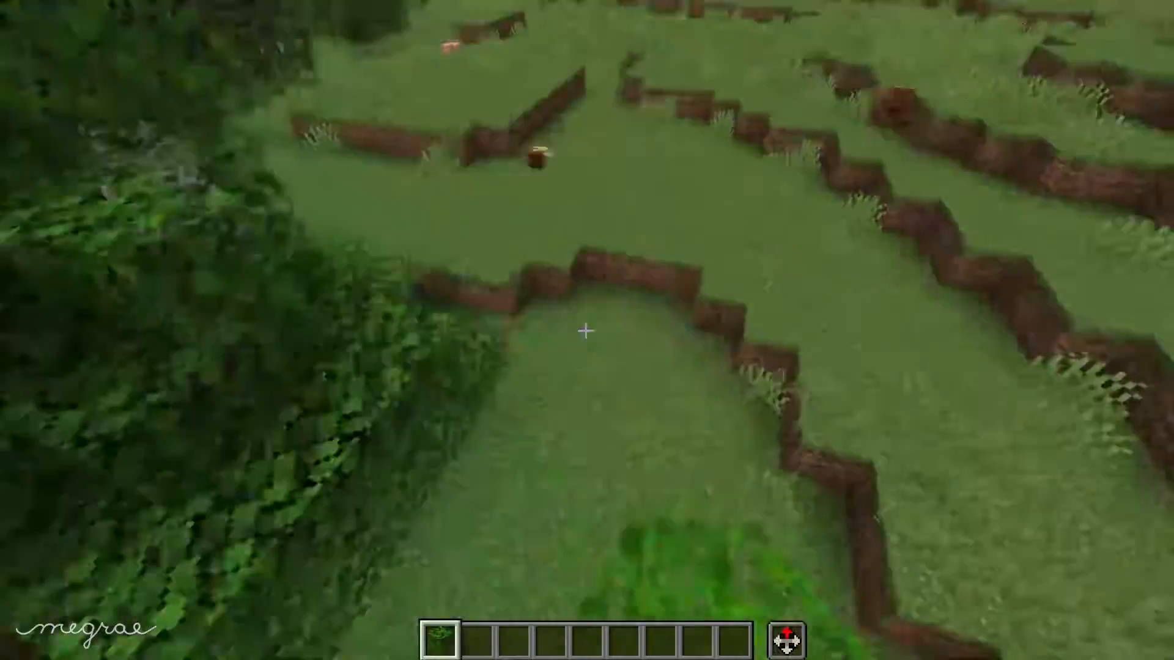
mouse_move(587, 331)
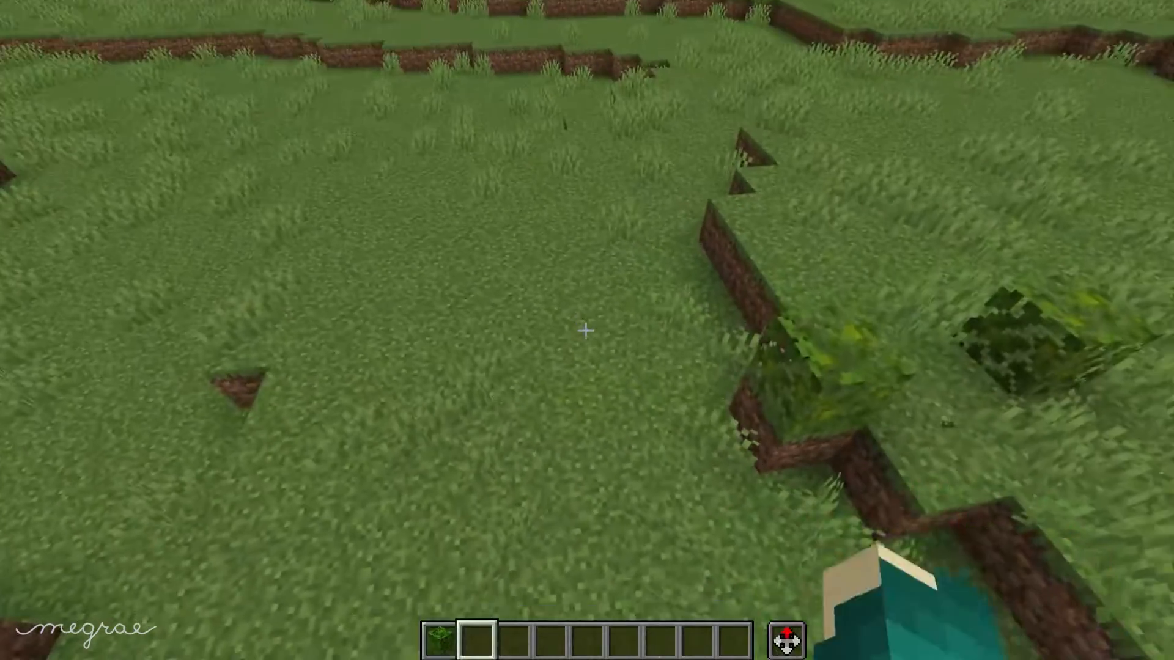
Step: Pick a blue block from the creative inventory into the hotbar
key(e)
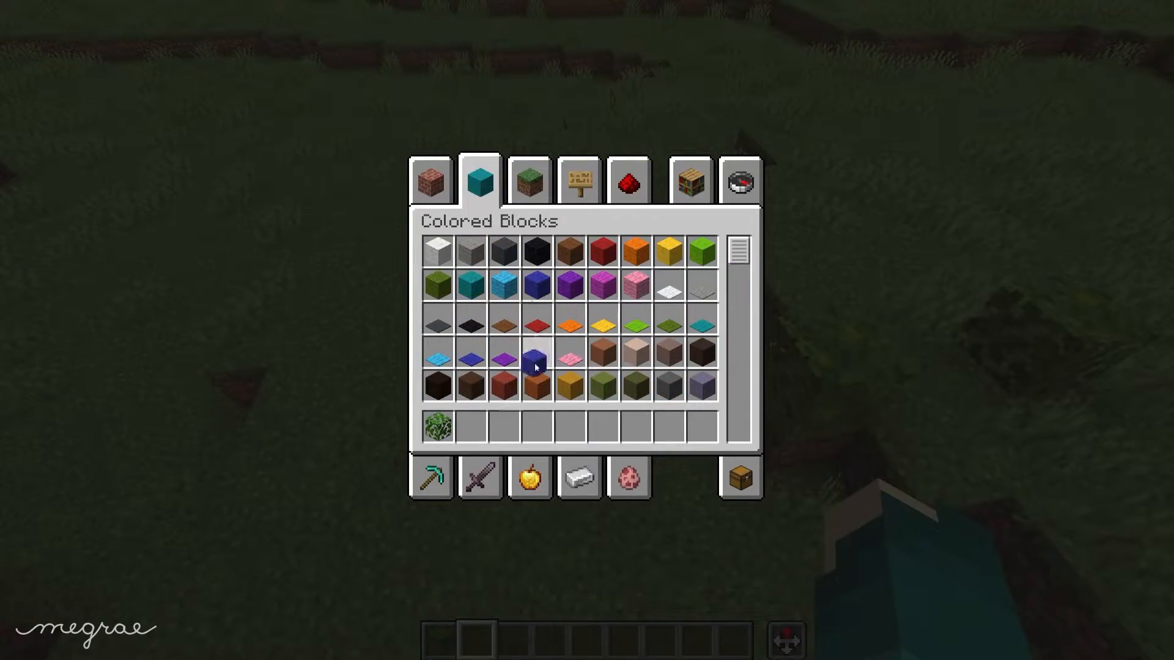
click(535, 367)
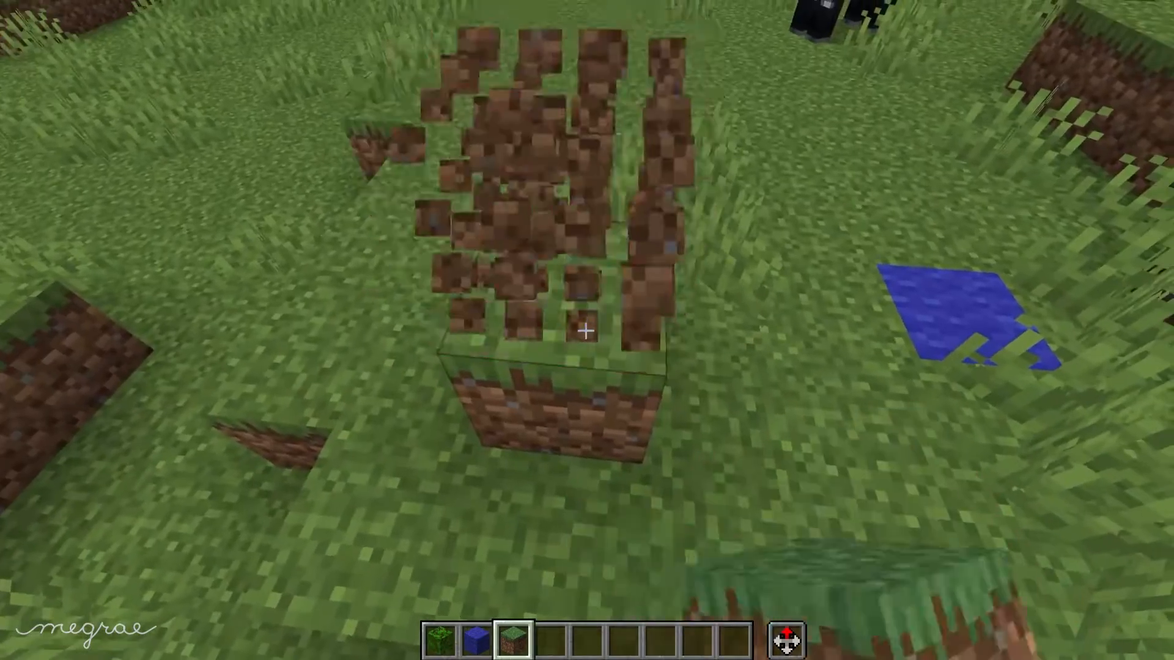
Step: Grab dirt from the creative inventory for building the meadow mounds
key(e)
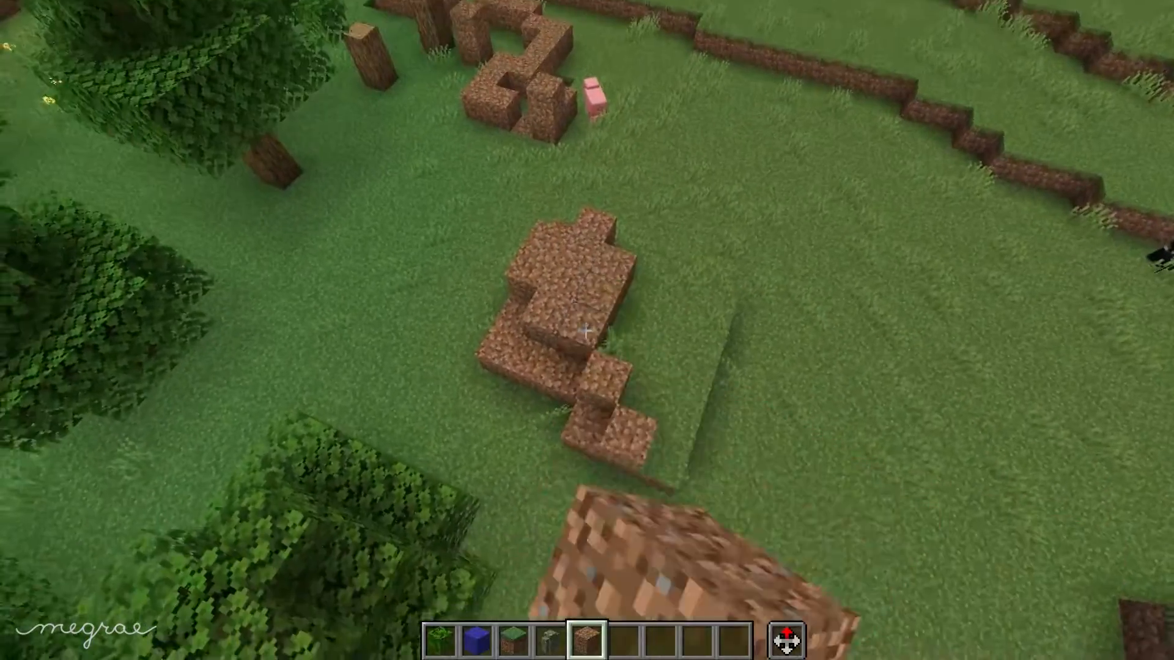
mouse_move(588, 330)
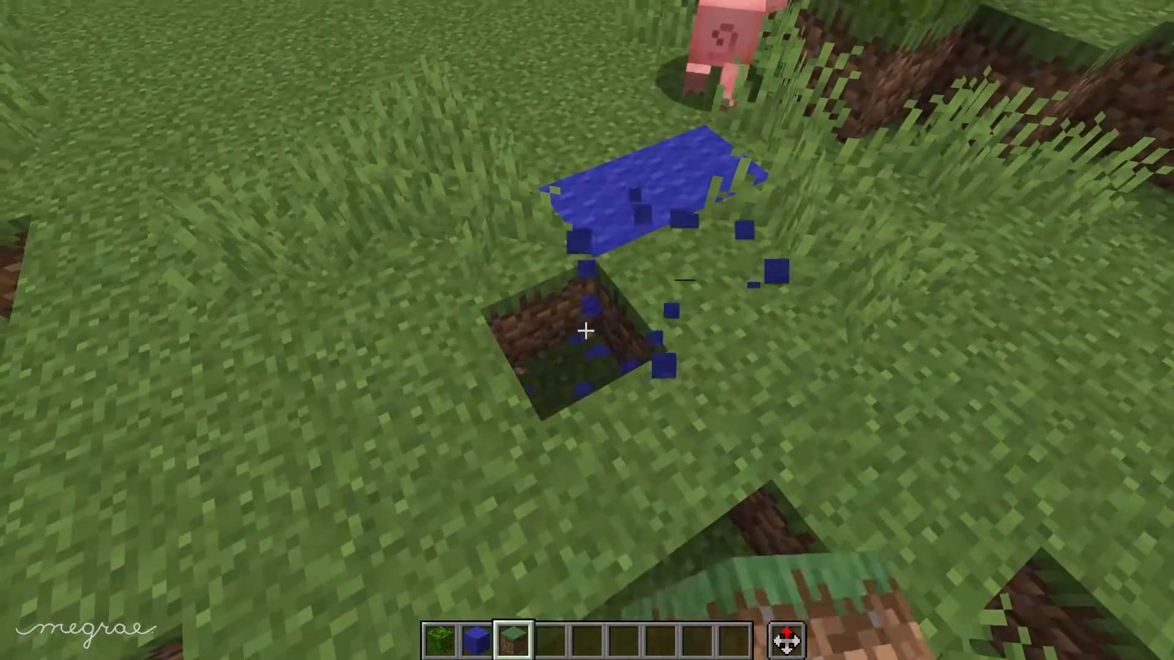
Step: Switch the player to Creative via the F3+F4 game mode switcher
key(e)
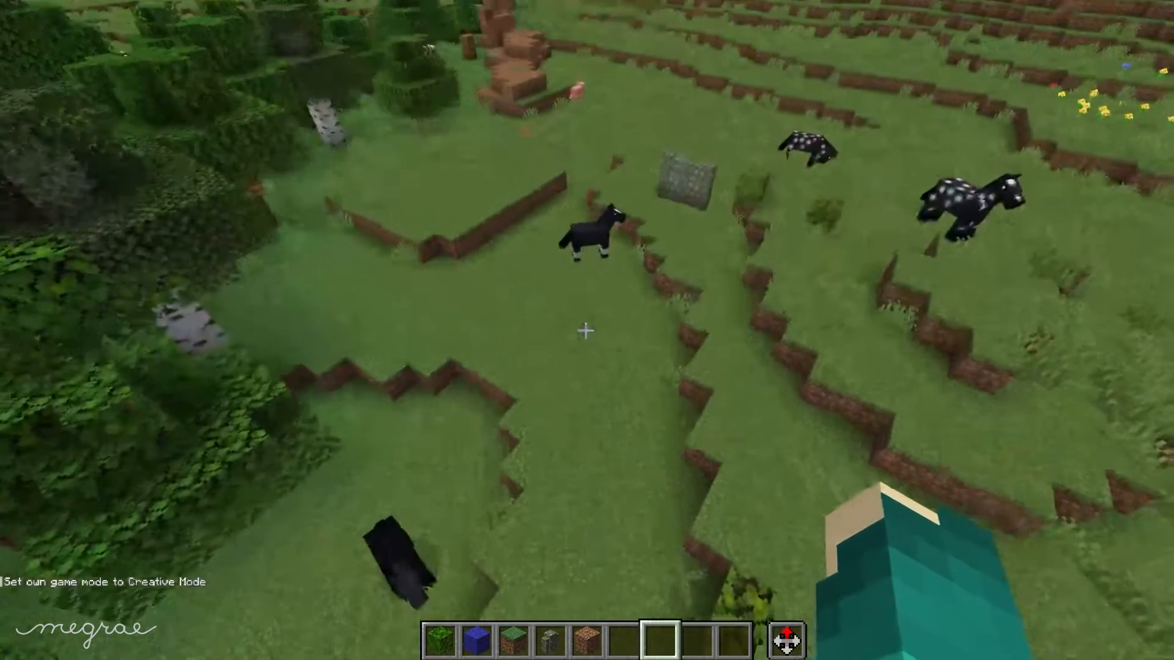
key(F4)
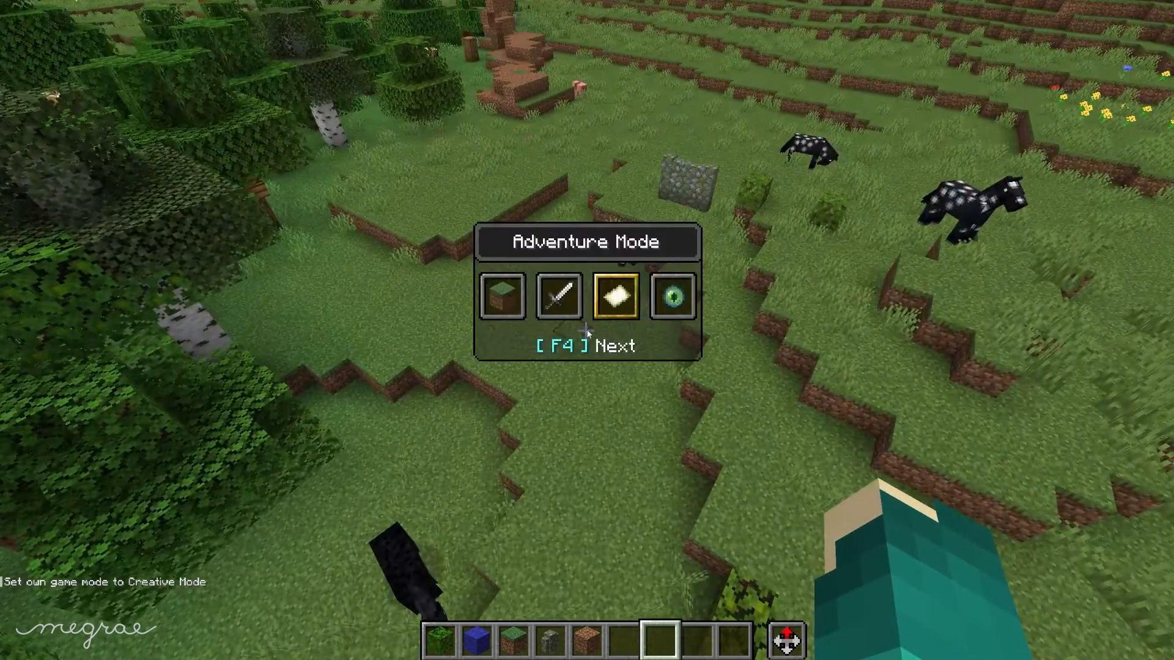
key(f4)
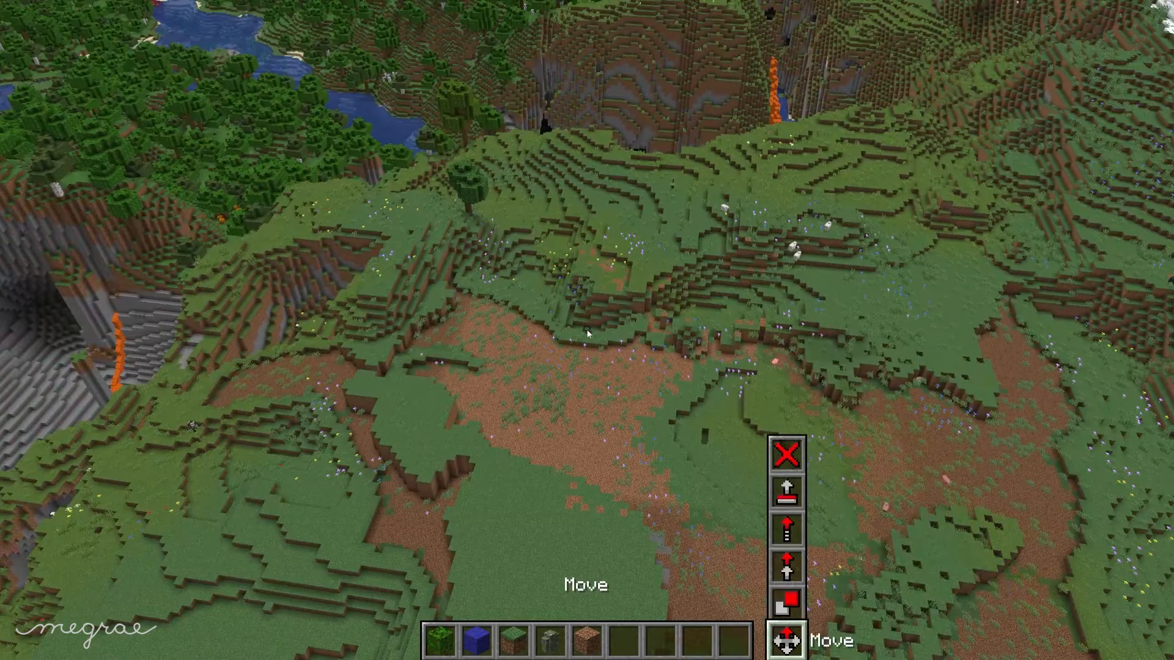
Step: Mark a box region over the dirt patches with two corners and extend it
click(785, 491)
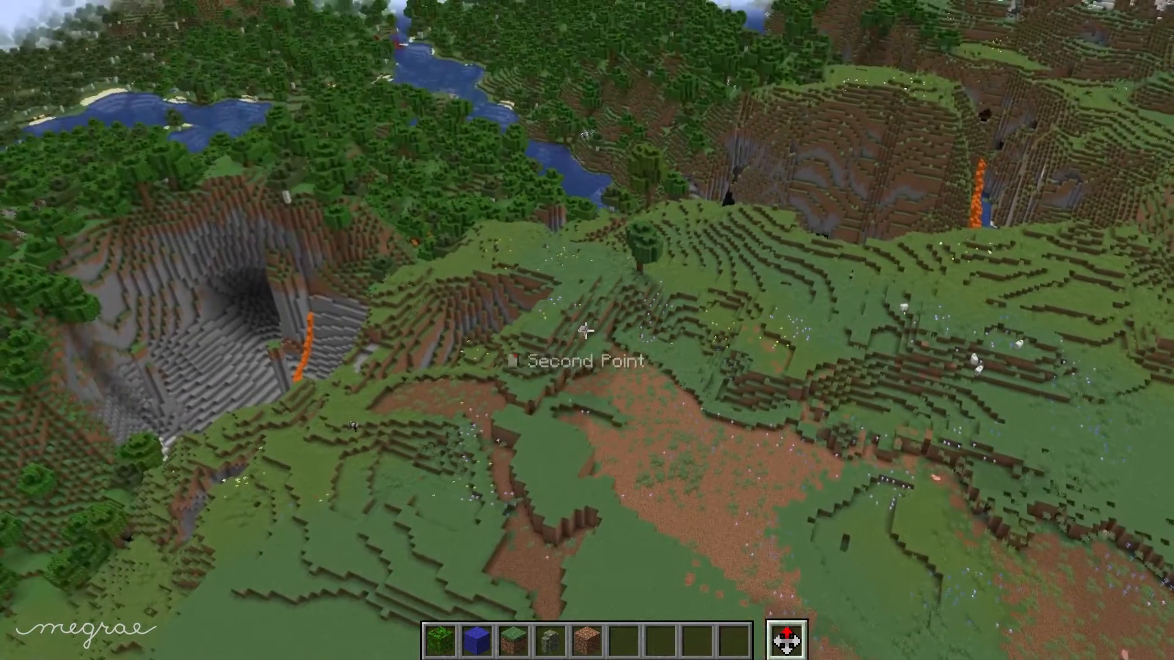
click(585, 336)
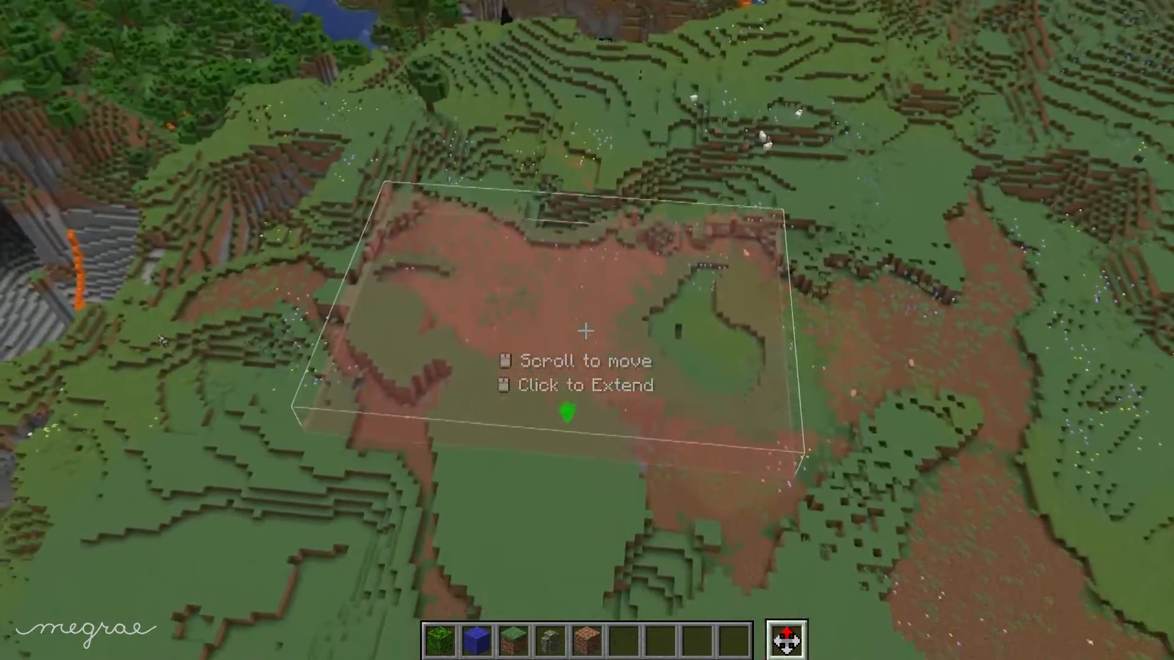
click(587, 331)
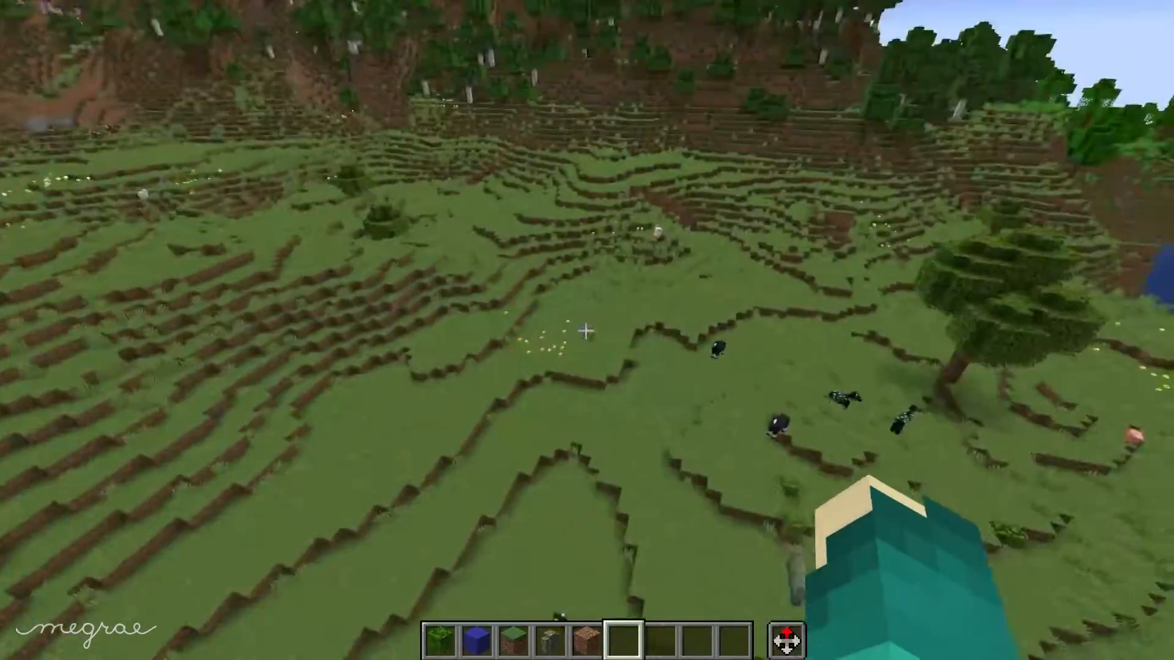
mouse_move(587, 329)
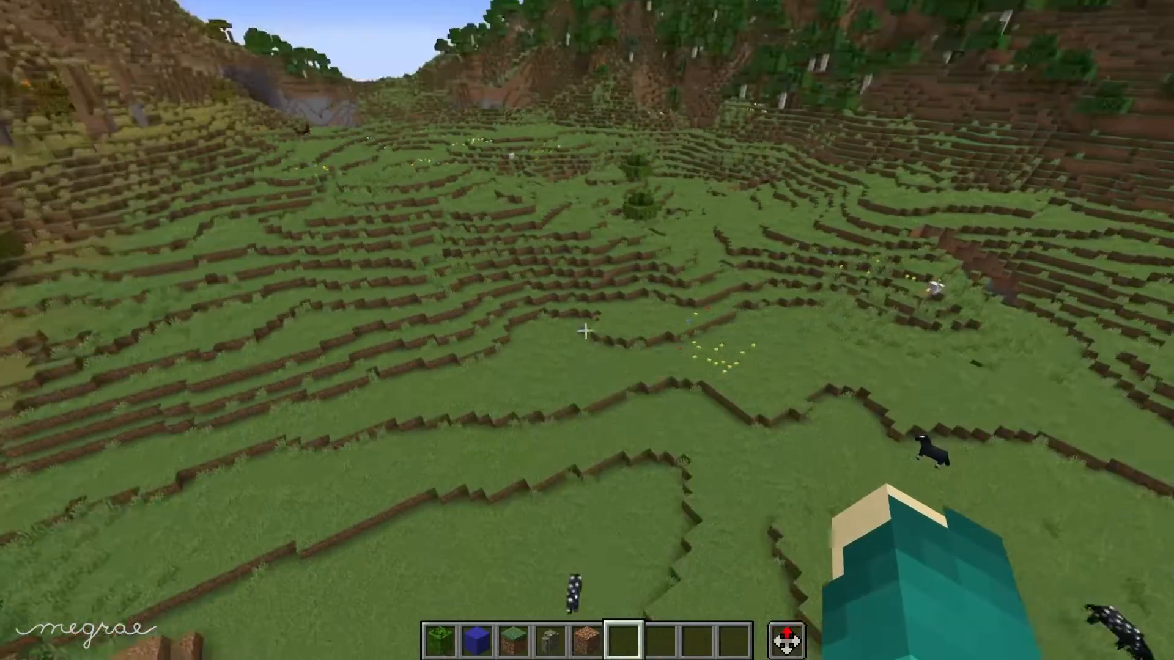
mouse_move(587, 330)
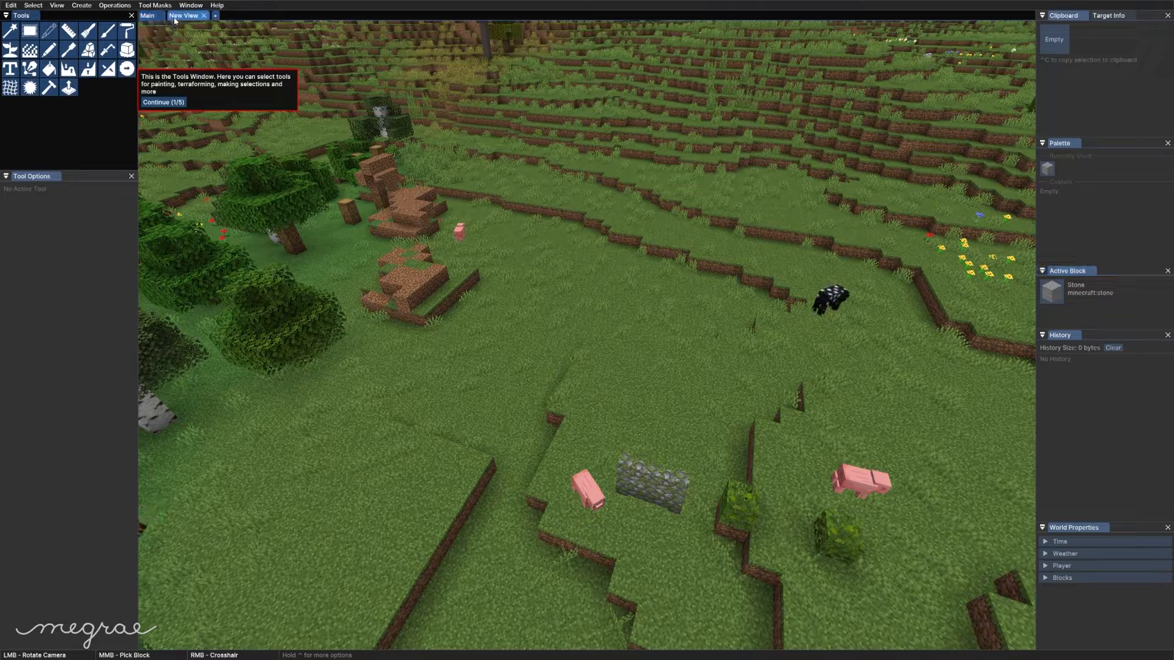
Step: Step through the Axiom editor tutorial tips before sculpting with the Rock tool
click(204, 14)
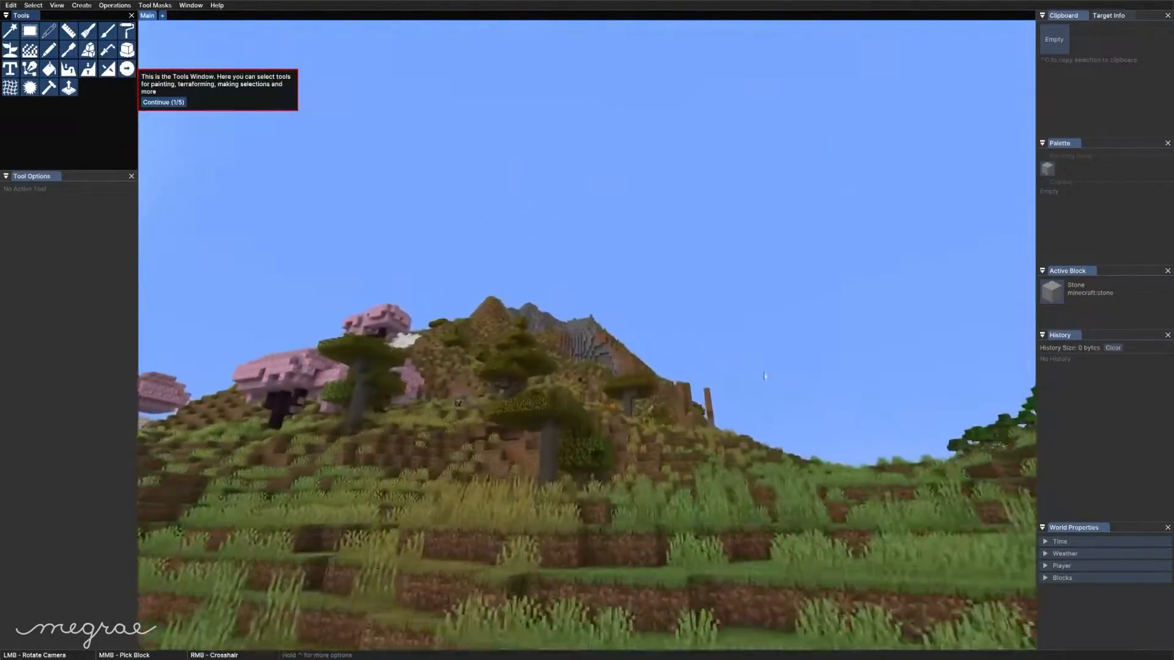
click(162, 101)
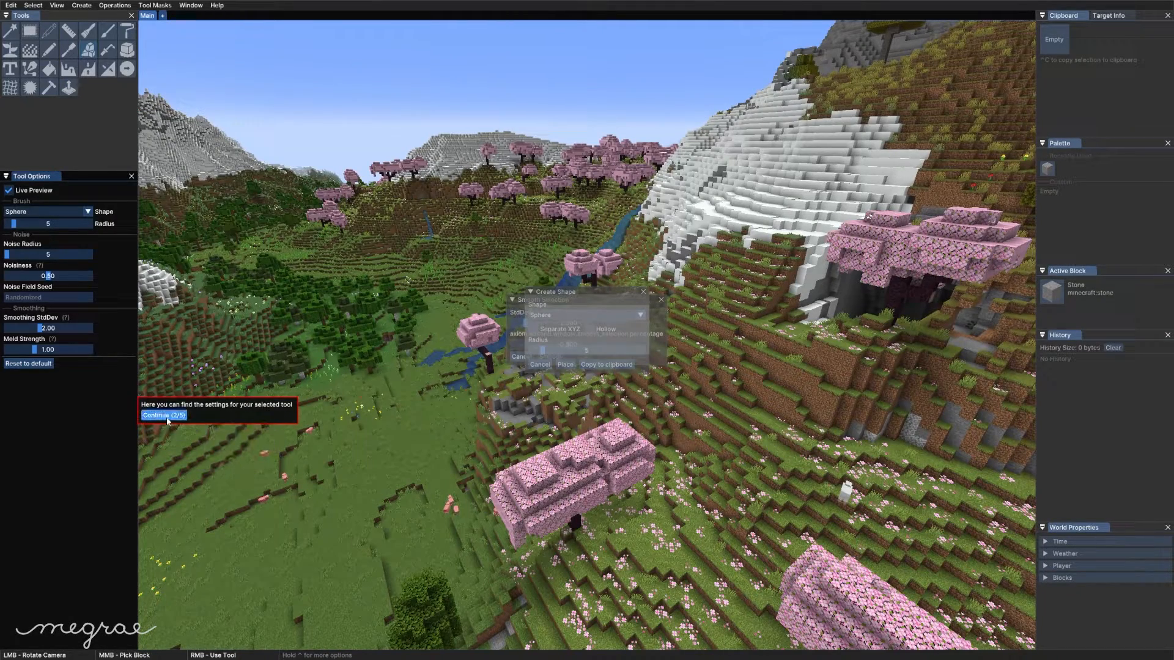
click(163, 415)
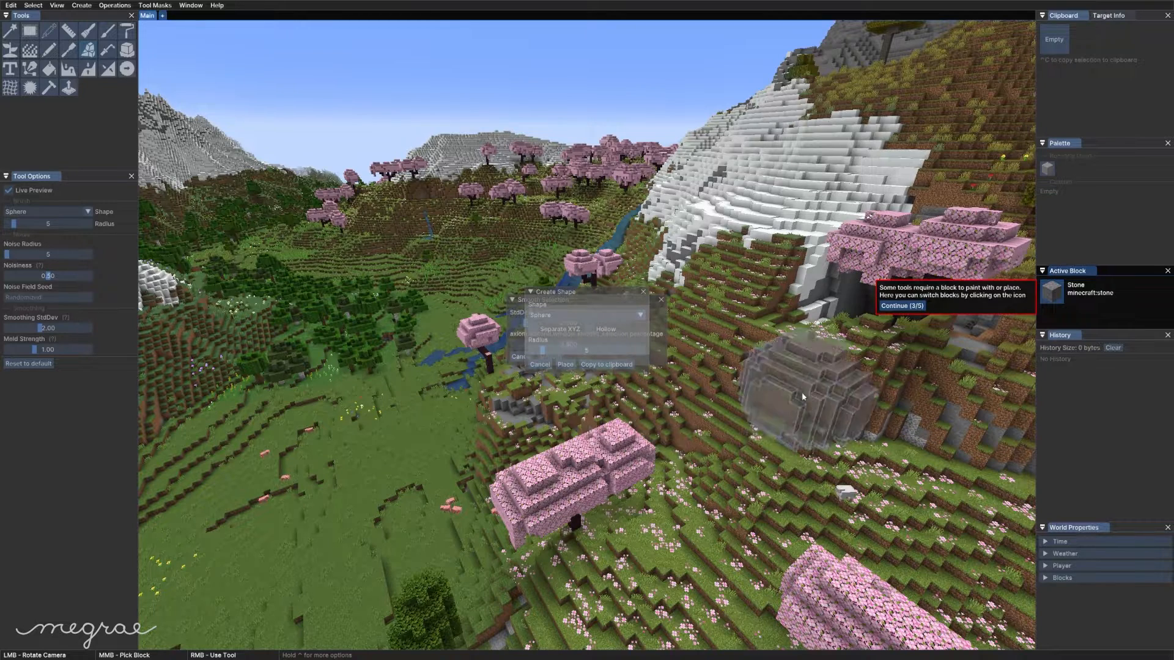
click(903, 306)
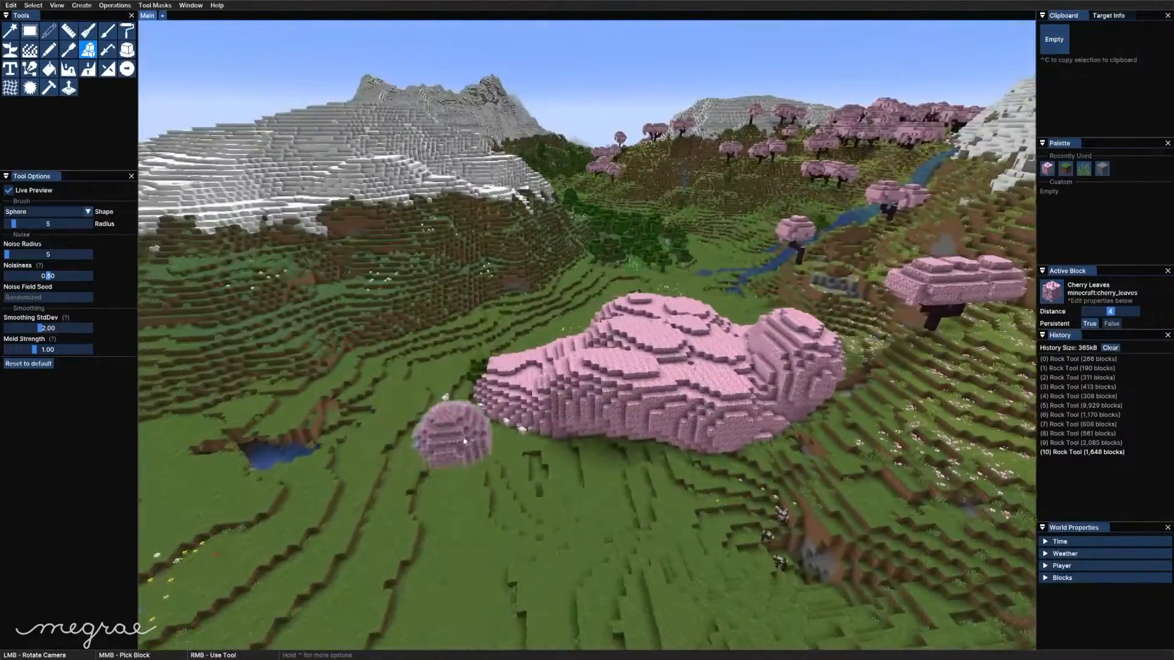
Step: Try the Sculpt Draw, Flood Fill and Path tools from the Tools window
click(29, 68)
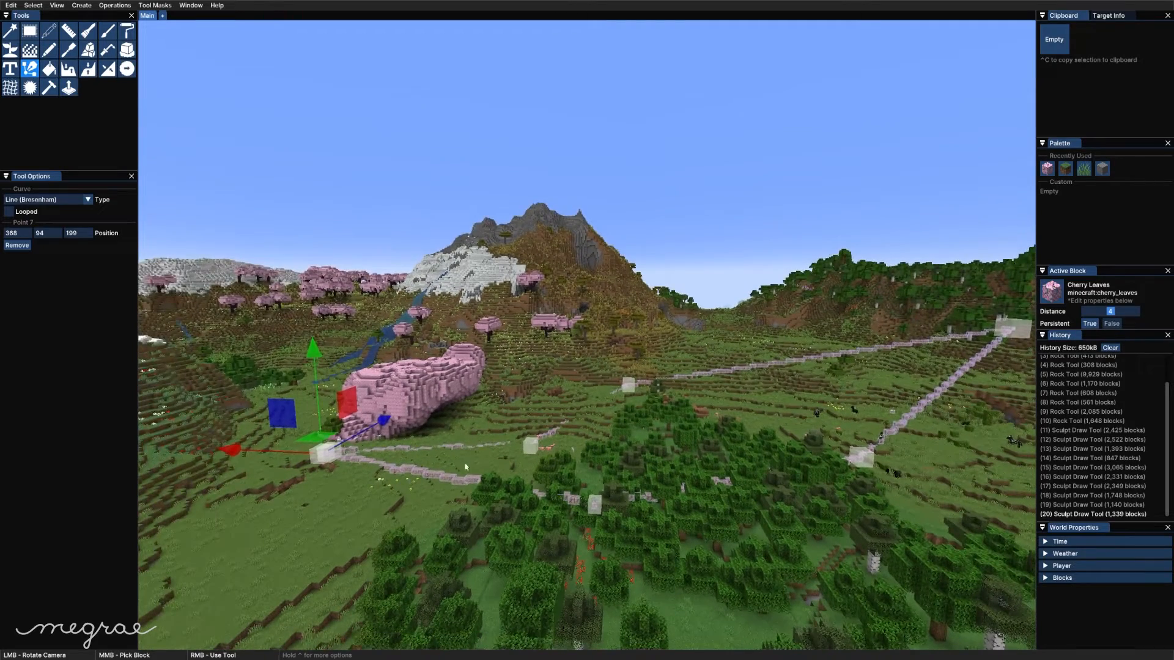
click(47, 68)
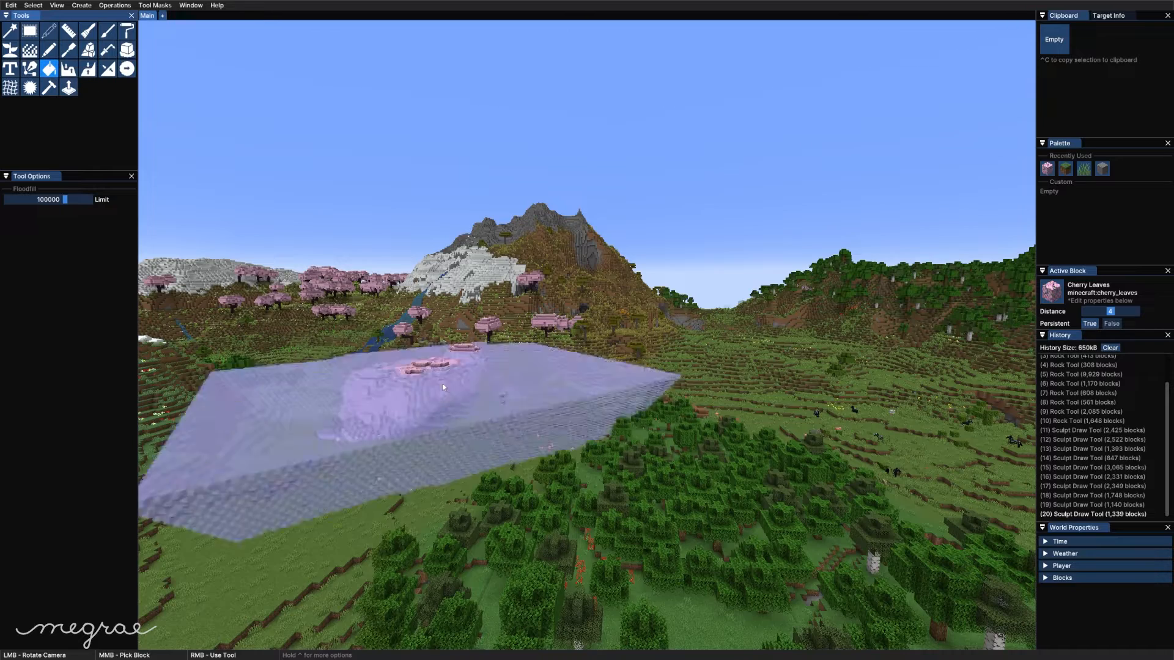
click(29, 69)
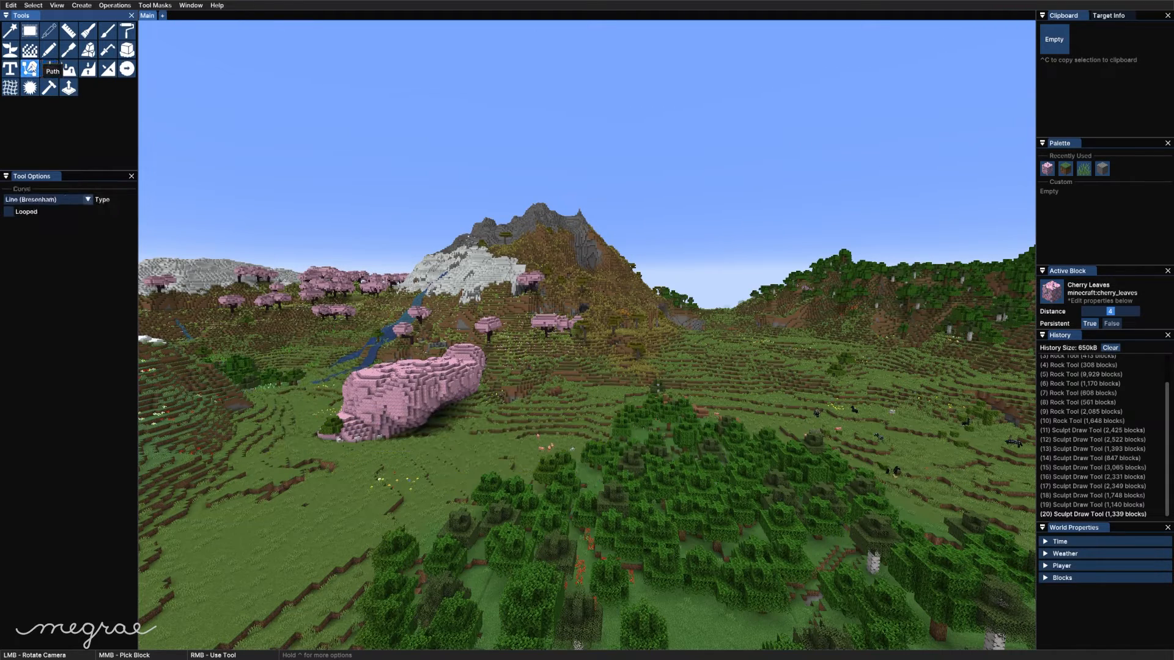
click(92, 5)
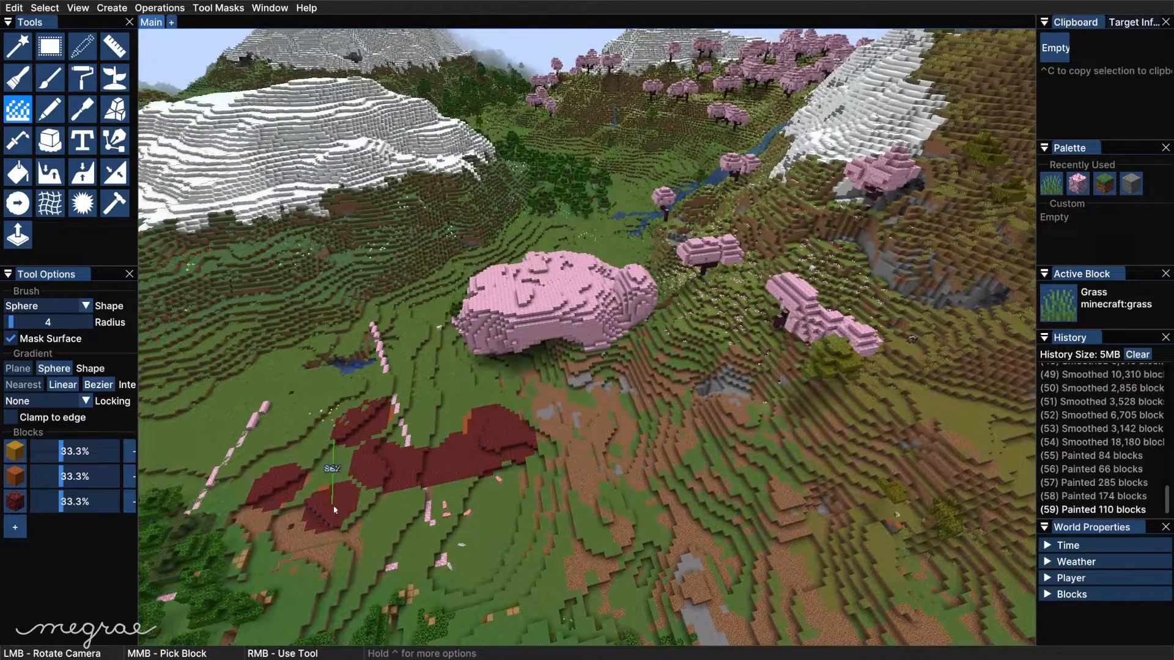
Step: Adjust the Paint brush for a three-block mix at 33.3% each, sphere radius 4
click(115, 77)
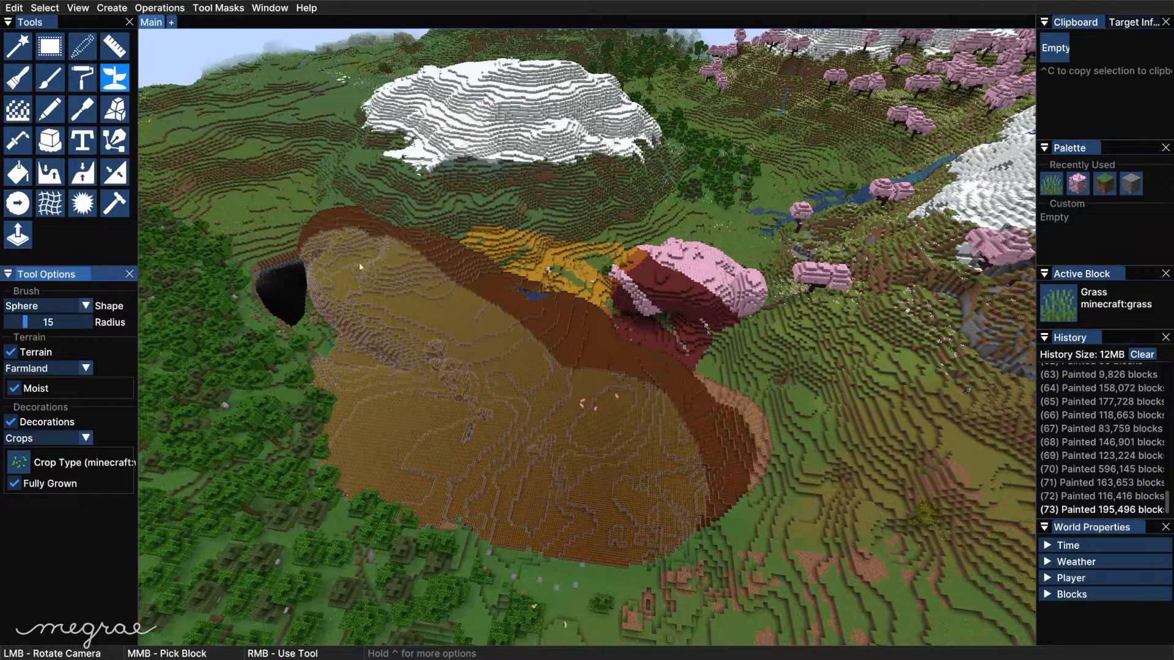
Step: Set the Terrain brush to moist Farmland with fully grown Crops, radius 15
click(82, 45)
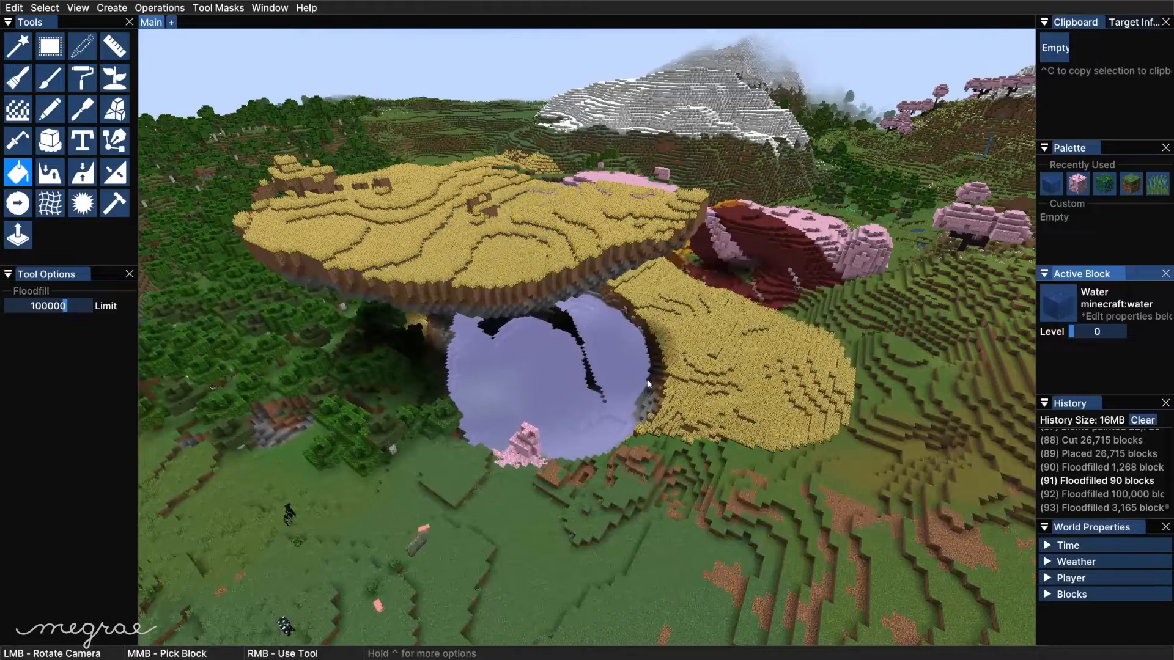
Step: Set the Sculpt Draw brush to radius 5 and strength 0.5 for the mound
click(82, 109)
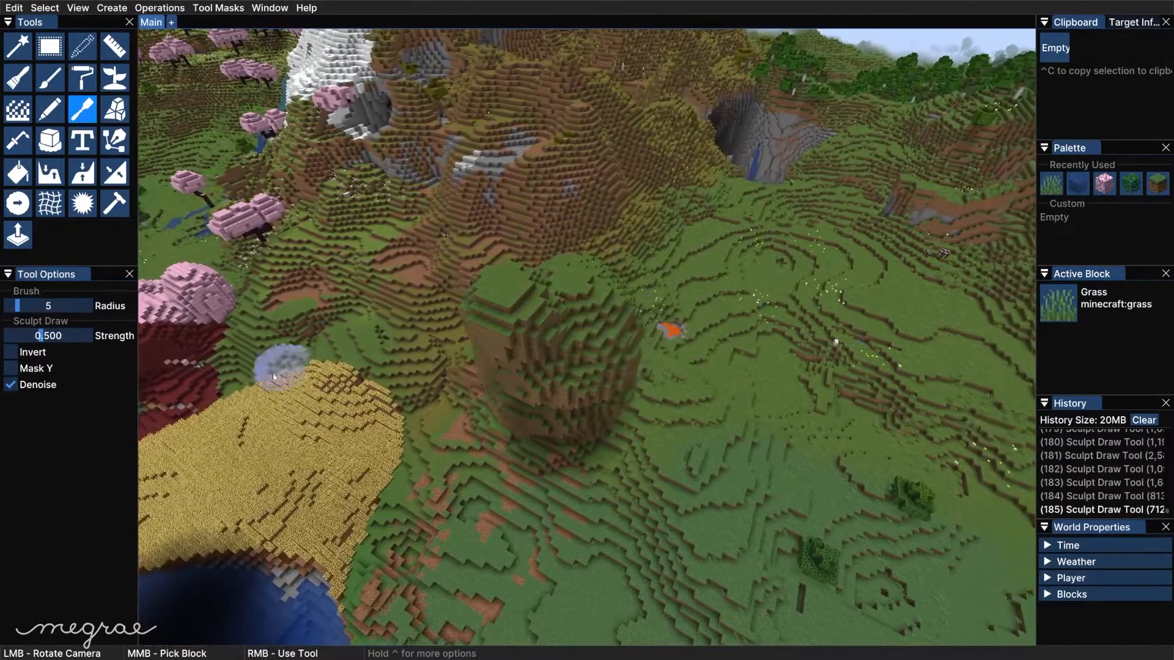
Step: Raise the mound and carve its side by toggling Invert on the Sculpt Draw brush
click(11, 352)
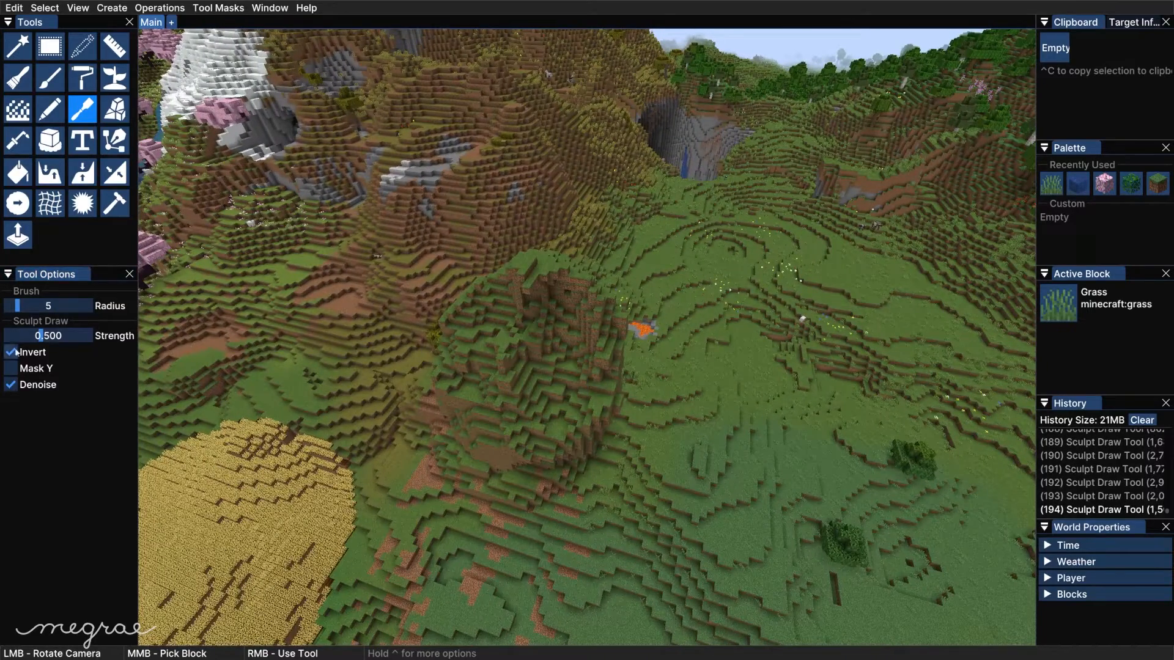
click(562, 320)
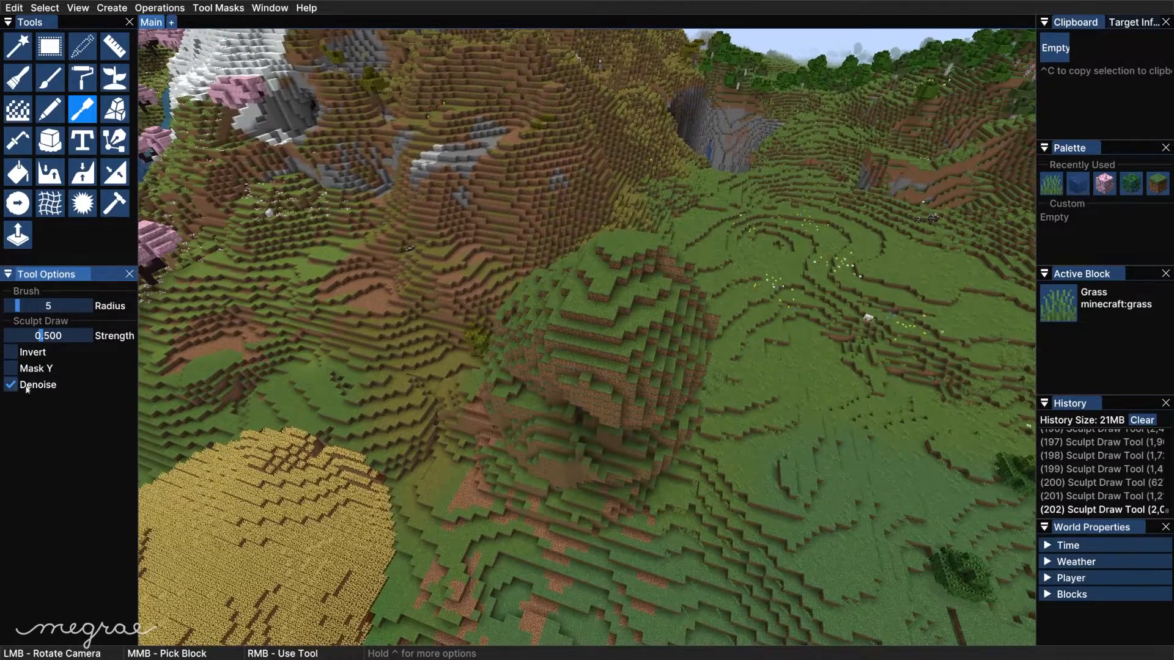
click(11, 352)
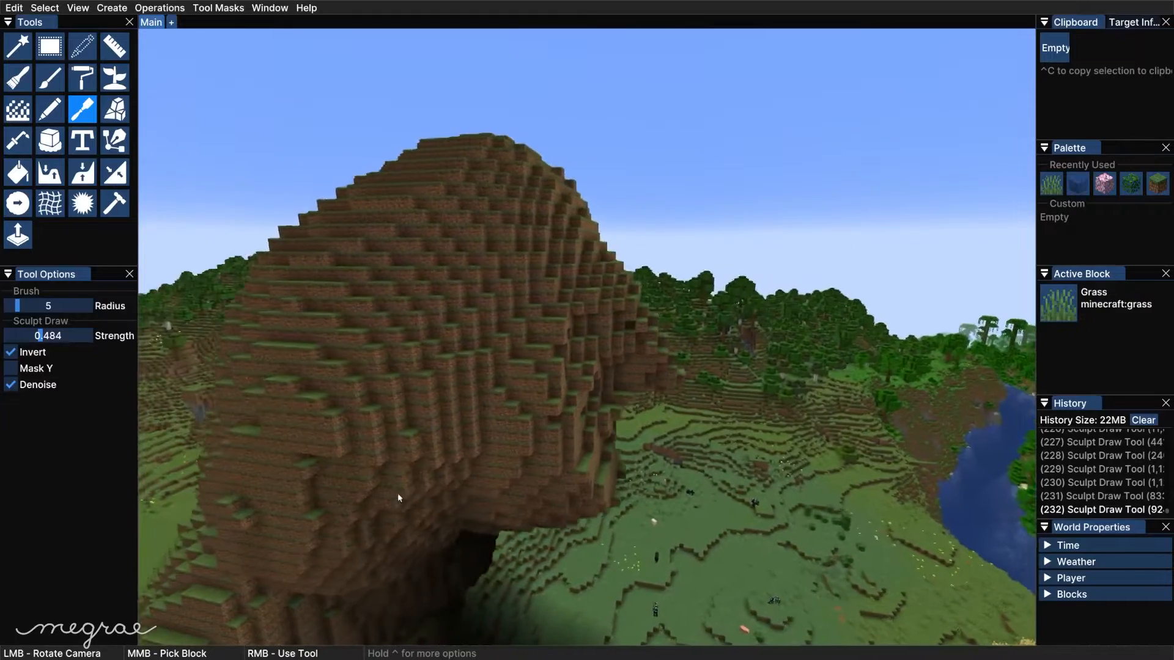
Step: Carve away the dirt hill's base with inverted Sculpt Draw, leaving an overhanging tower
click(404, 516)
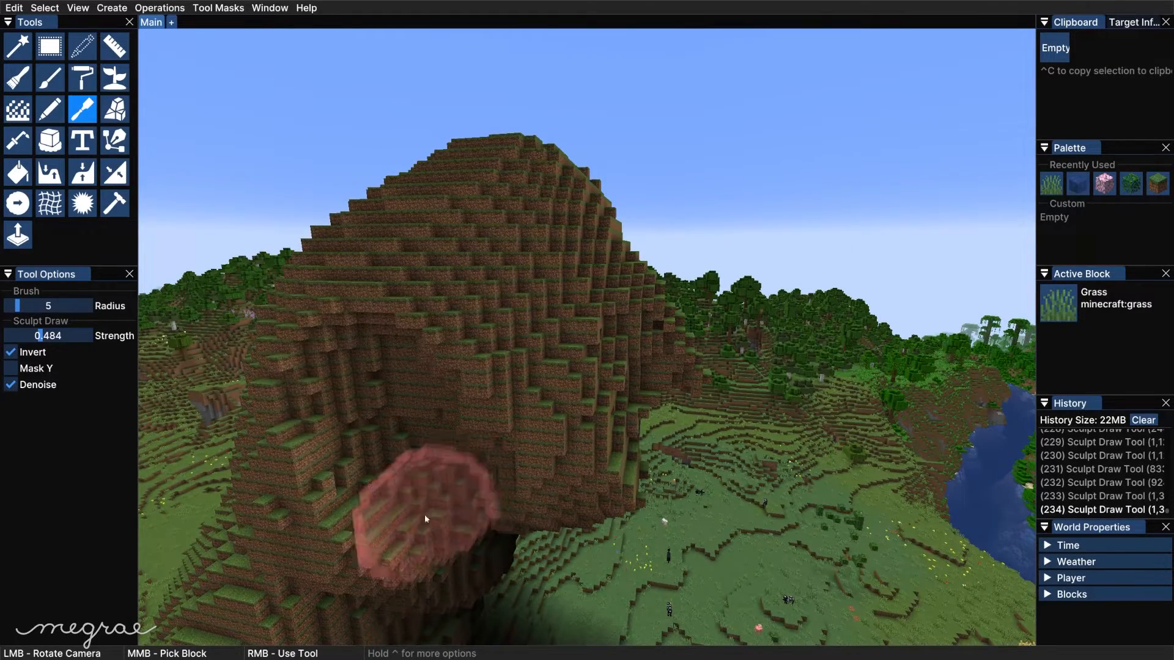
click(49, 46)
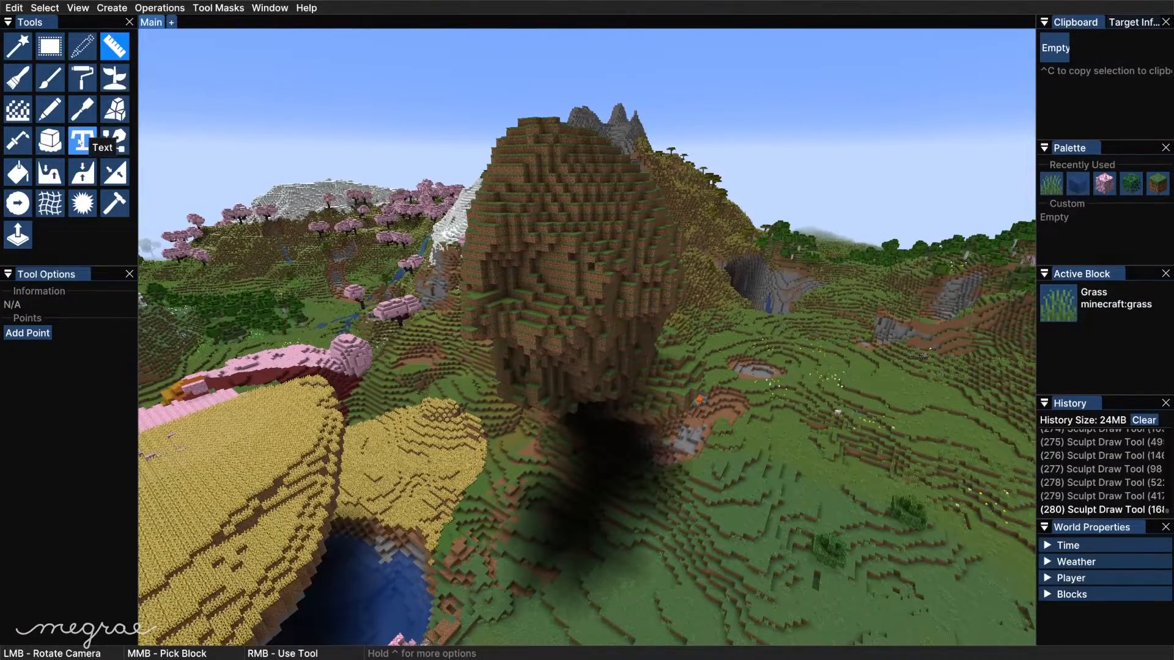
Step: Try Text, Melt and Weld with Cherry Leaves, melting the ground beside the hill
click(81, 140)
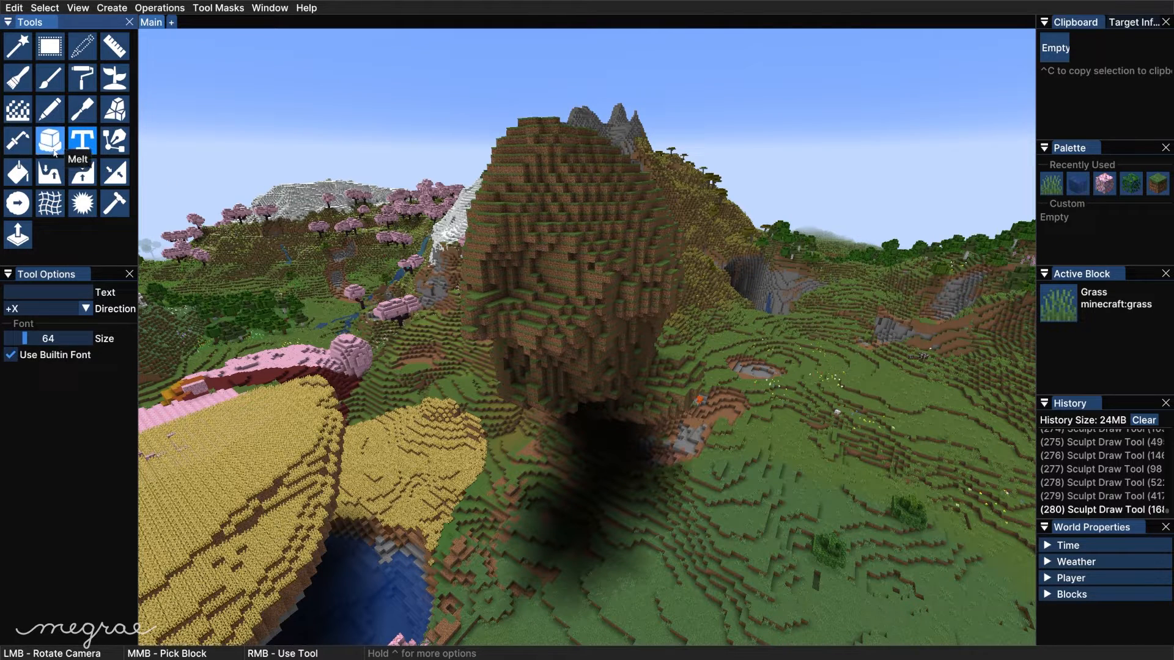
click(16, 141)
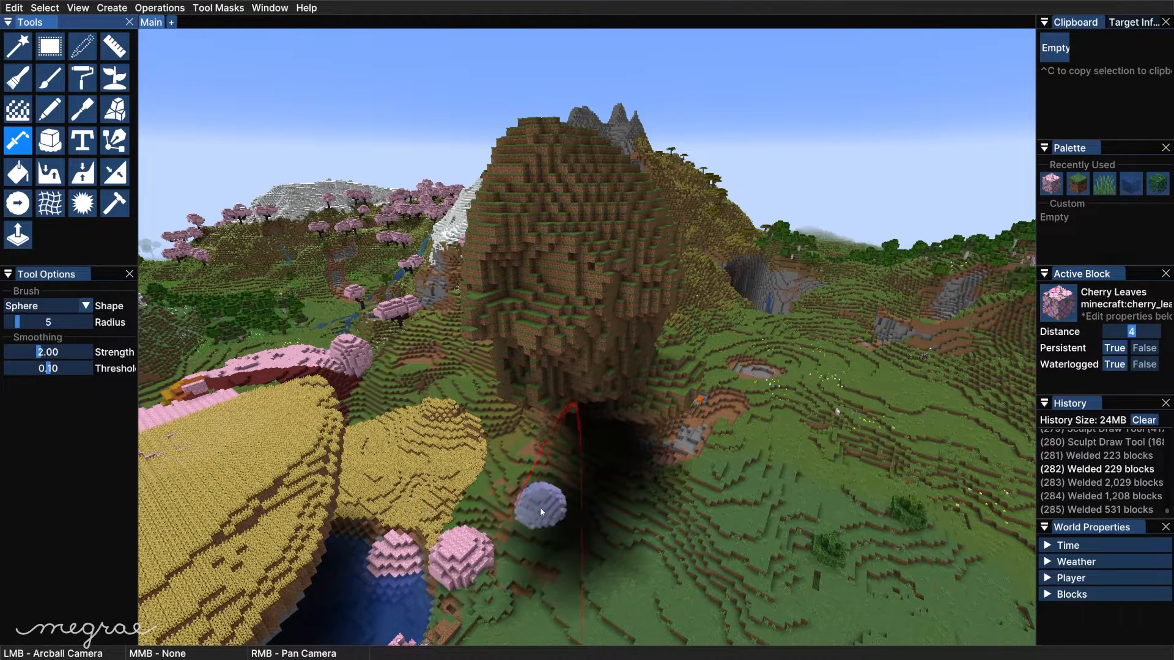
click(49, 141)
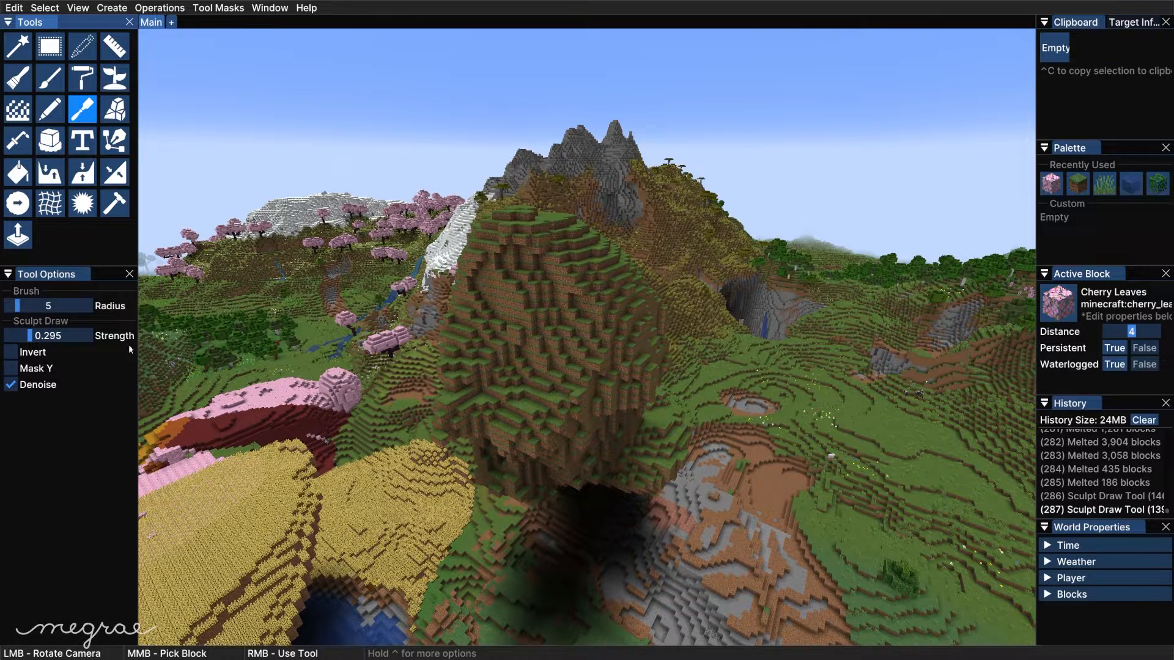
Step: Add grassy terrain to the hill's slopes with Sculpt Draw at about 0.3 strength, Invert off
click(13, 353)
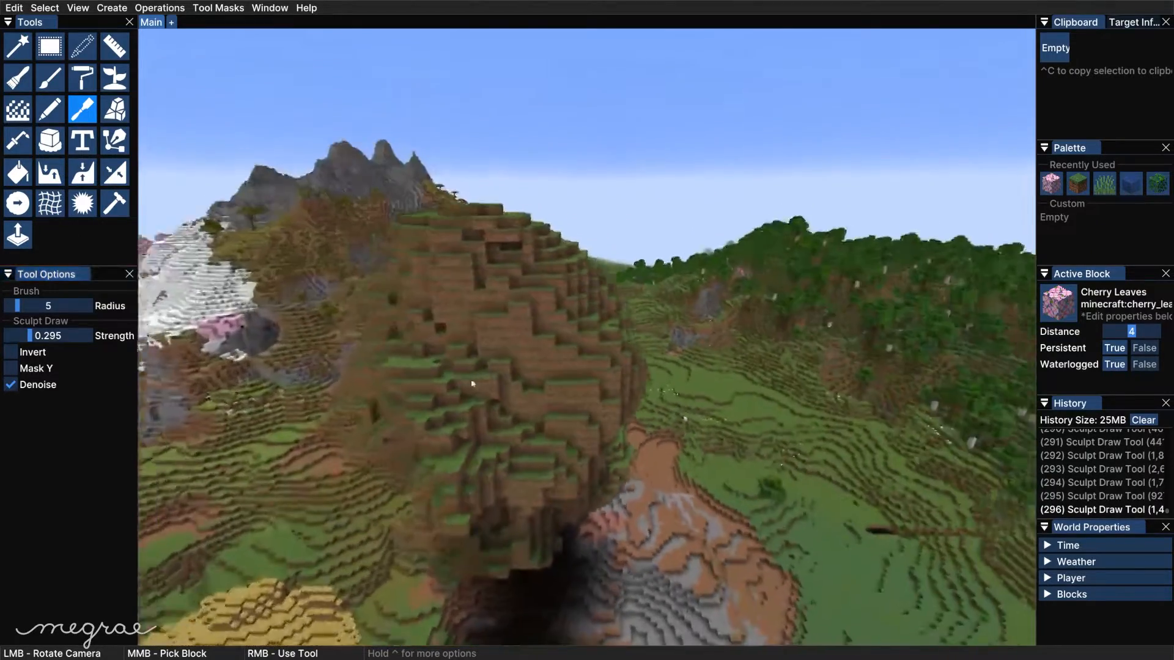
click(49, 141)
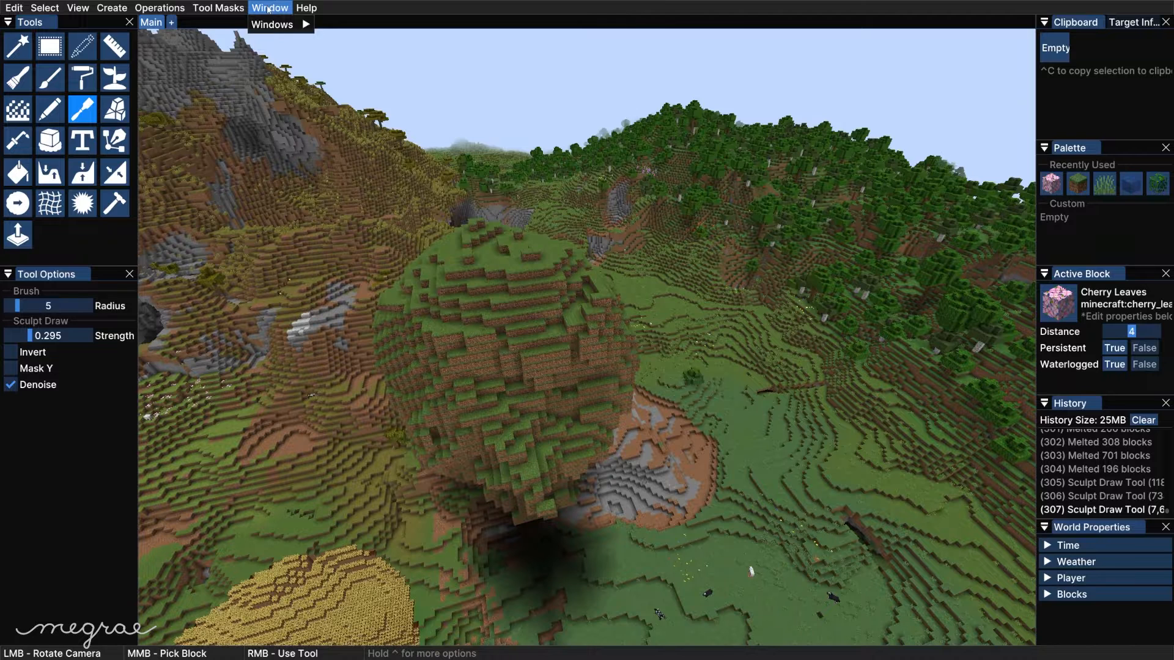
Step: Set up a Type Replace operation from stone to hay bale via the Operations menu
click(159, 8)
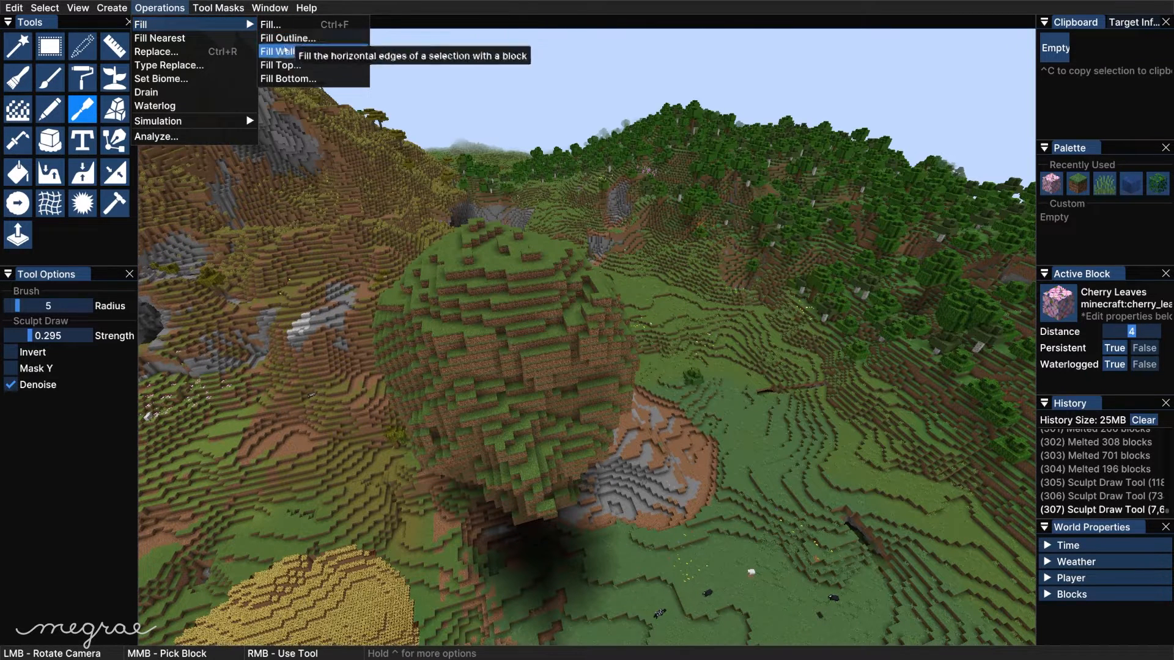
click(169, 65)
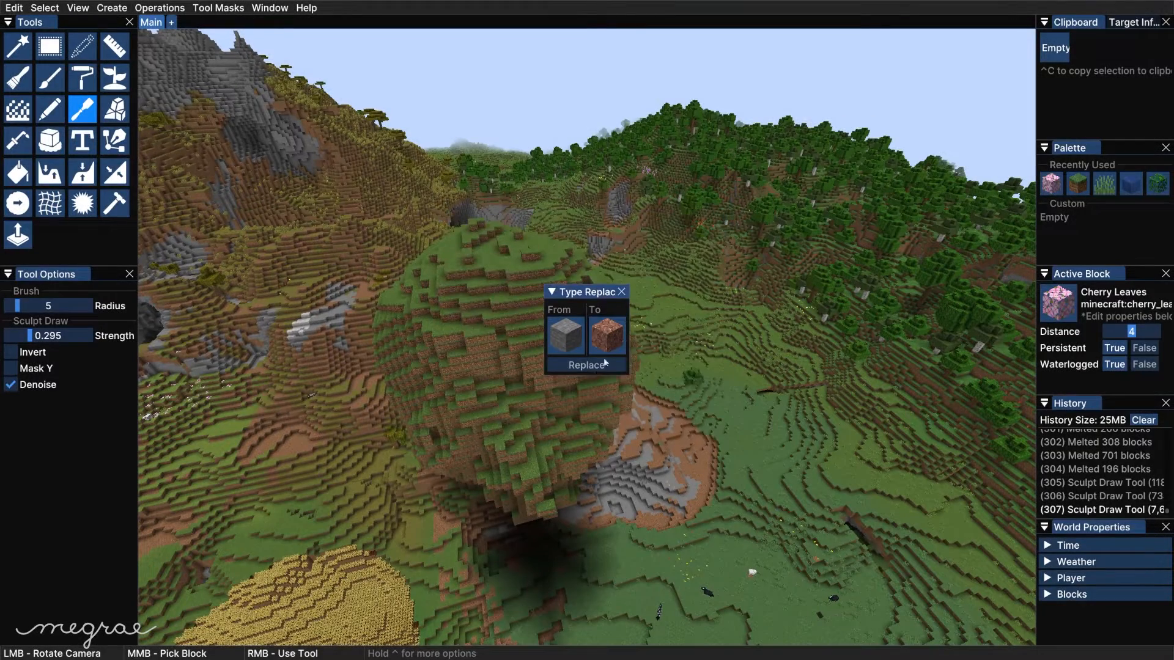
click(159, 7)
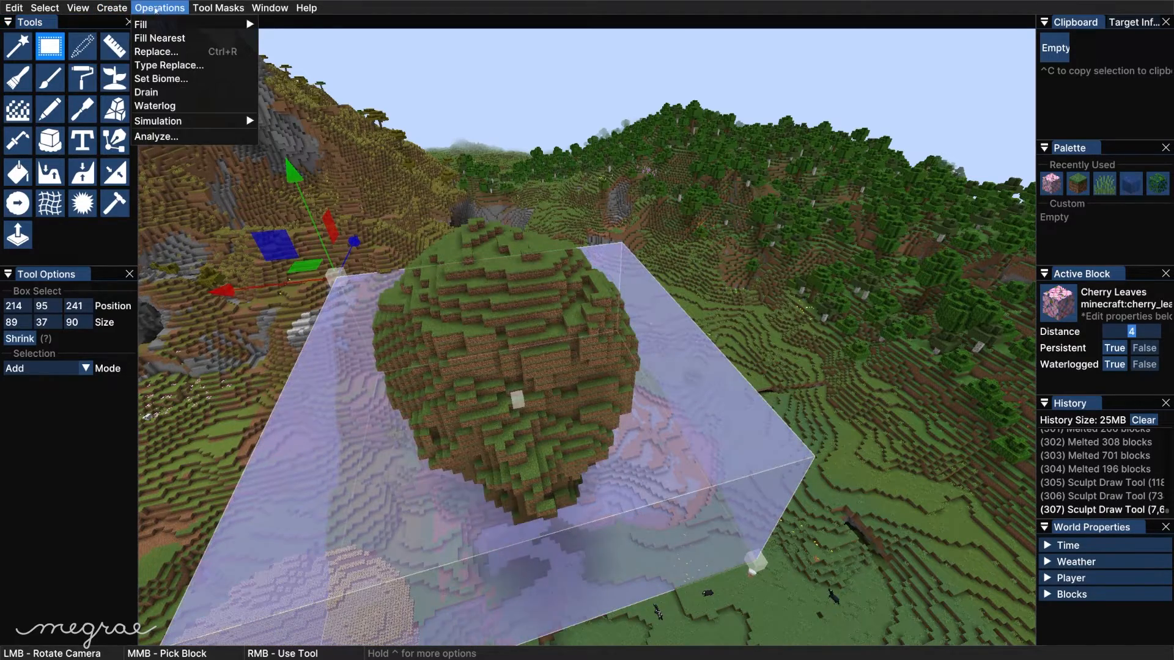
Step: Box-select the ground around the hill and run the stone replacement on it
click(168, 65)
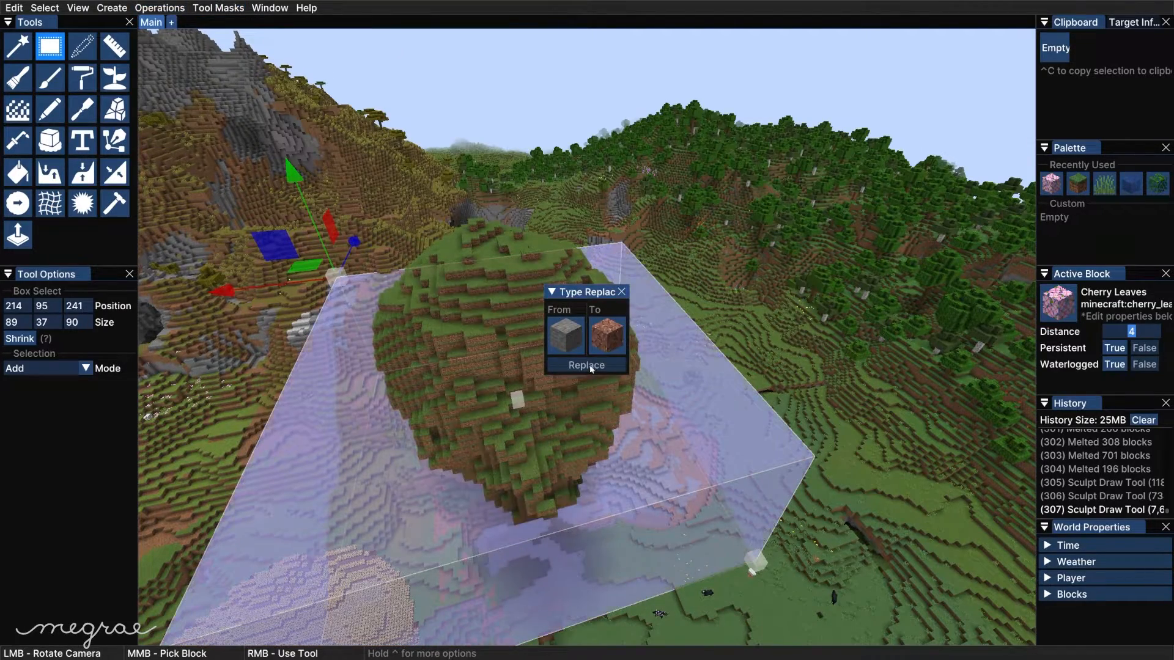
click(586, 366)
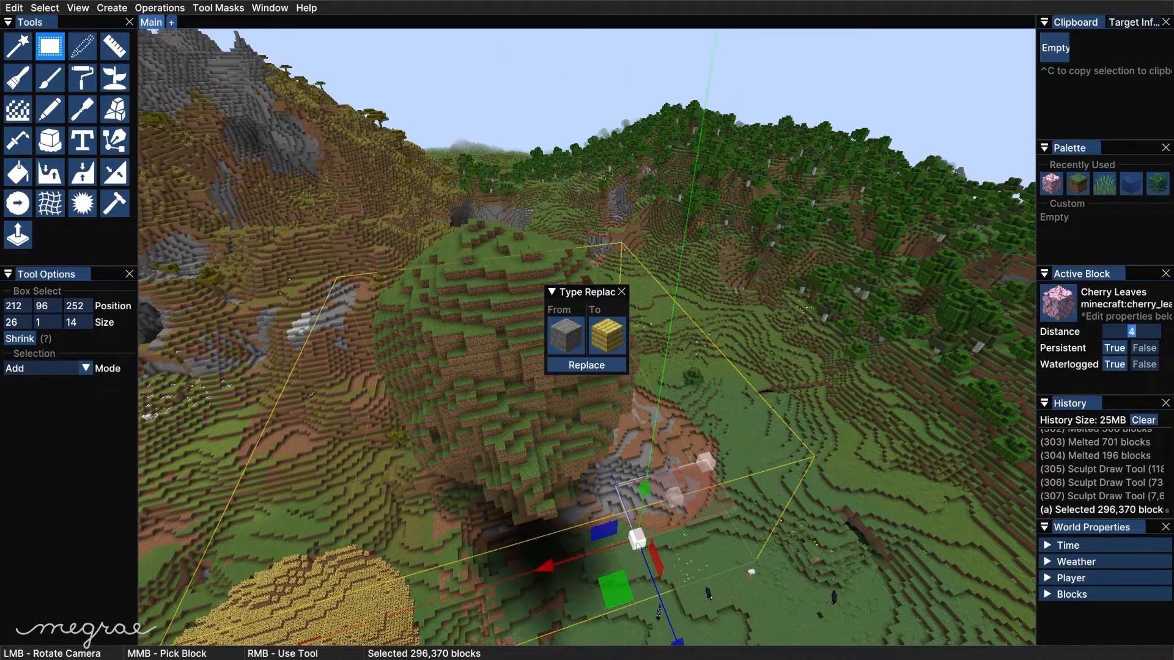
click(82, 46)
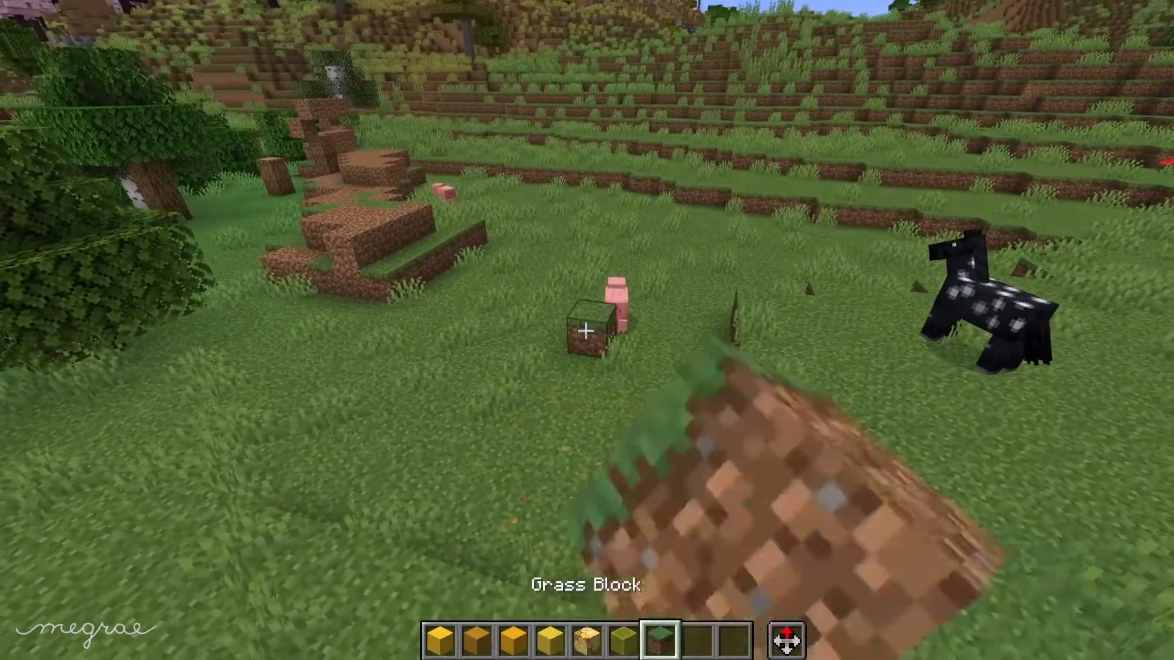
Step: Leave the Axiom editor for first-person play holding a grass block
key(e)
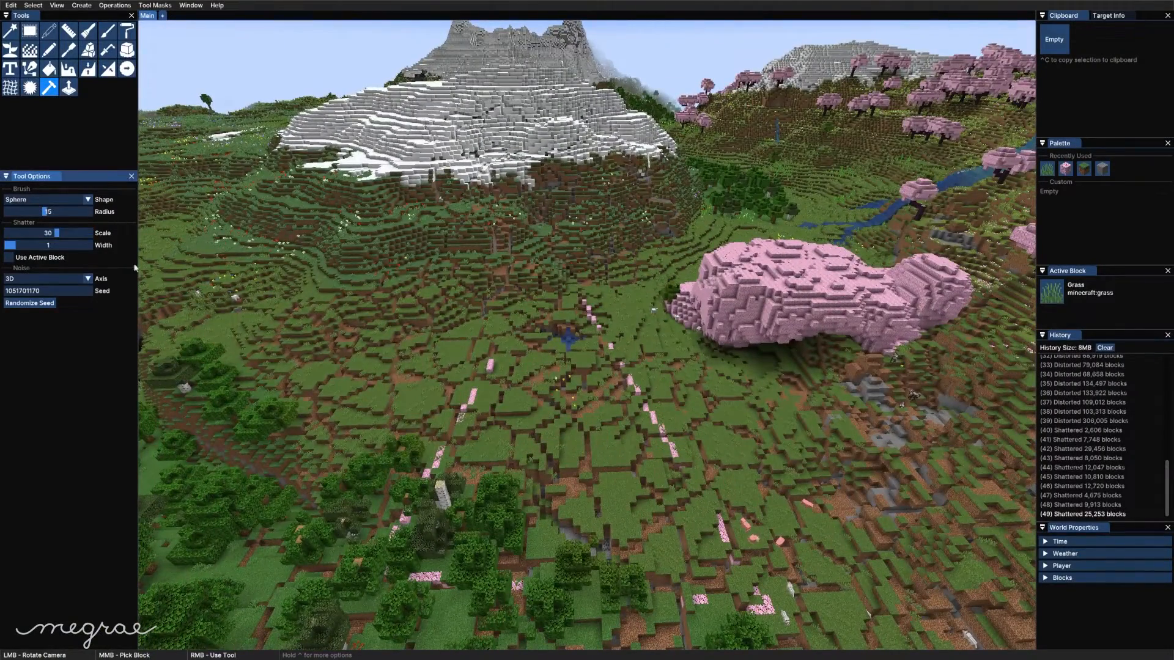
Step: Revert to an earlier Shattered entry in the History panel, smoothing the valley floor
click(328, 367)
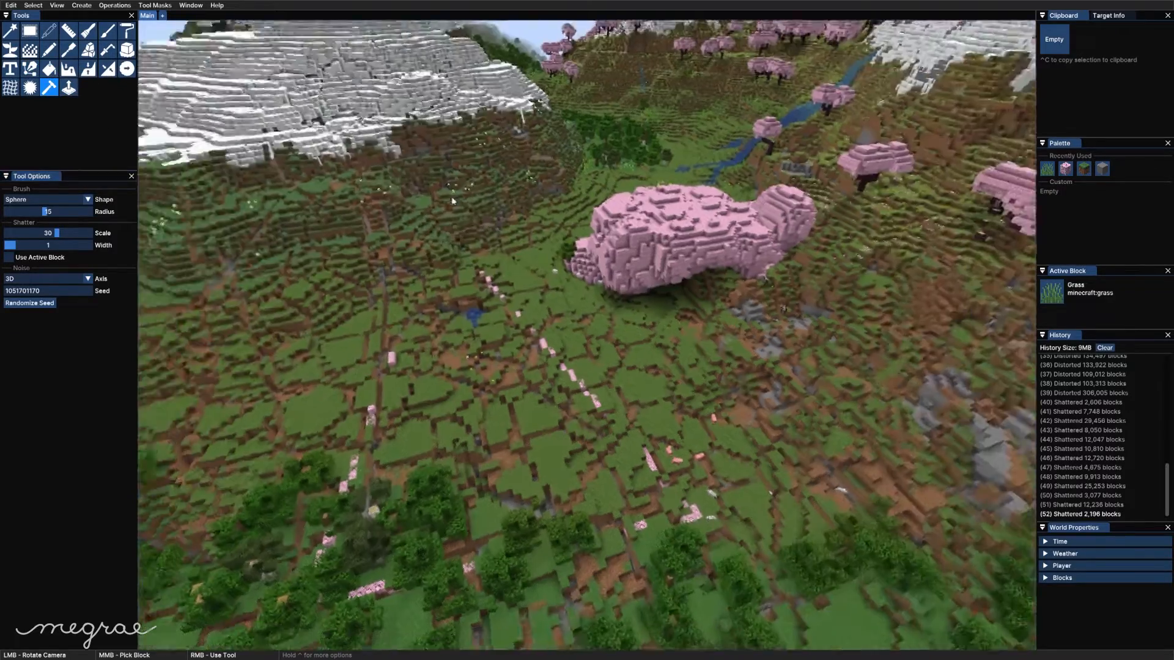
click(1086, 449)
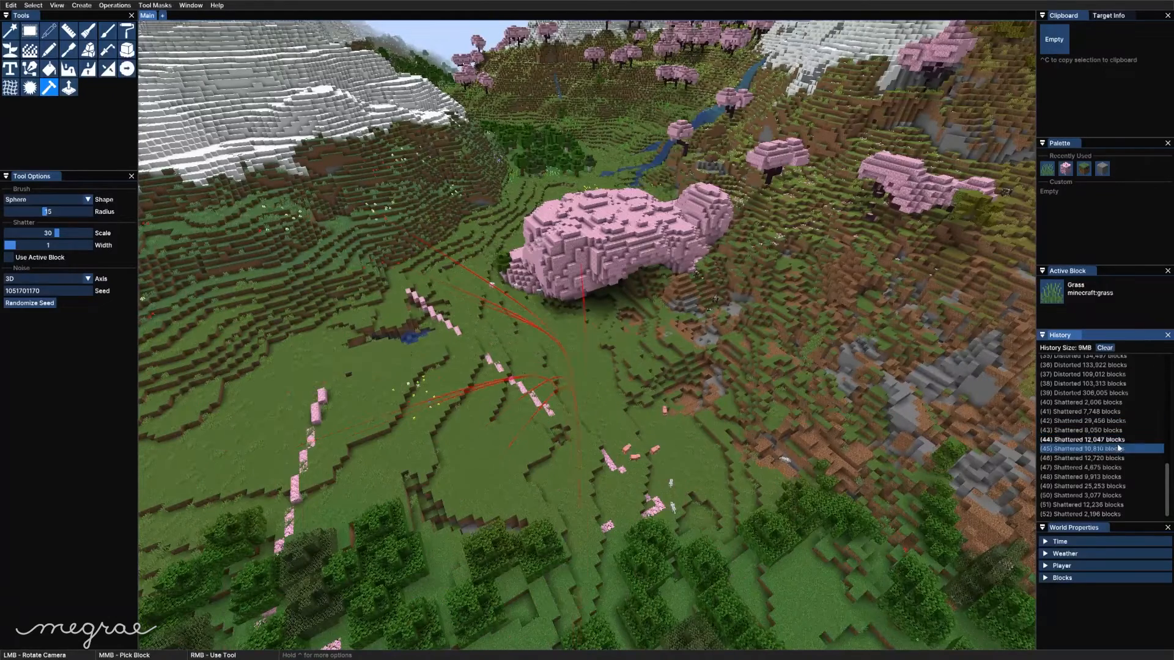
click(1082, 467)
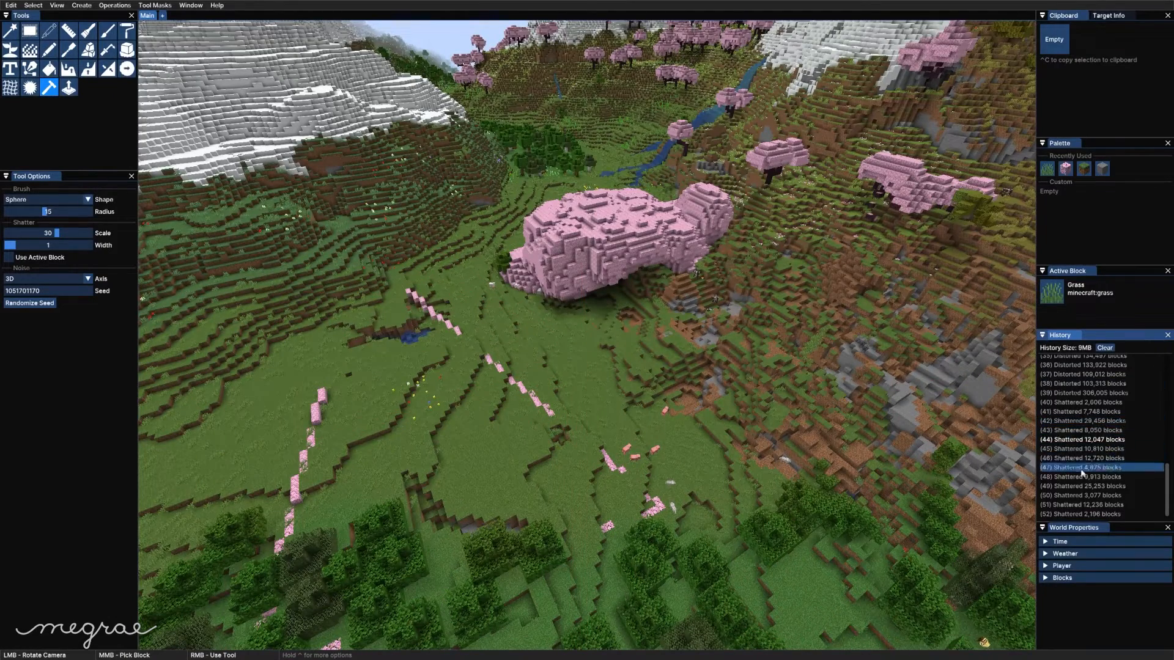